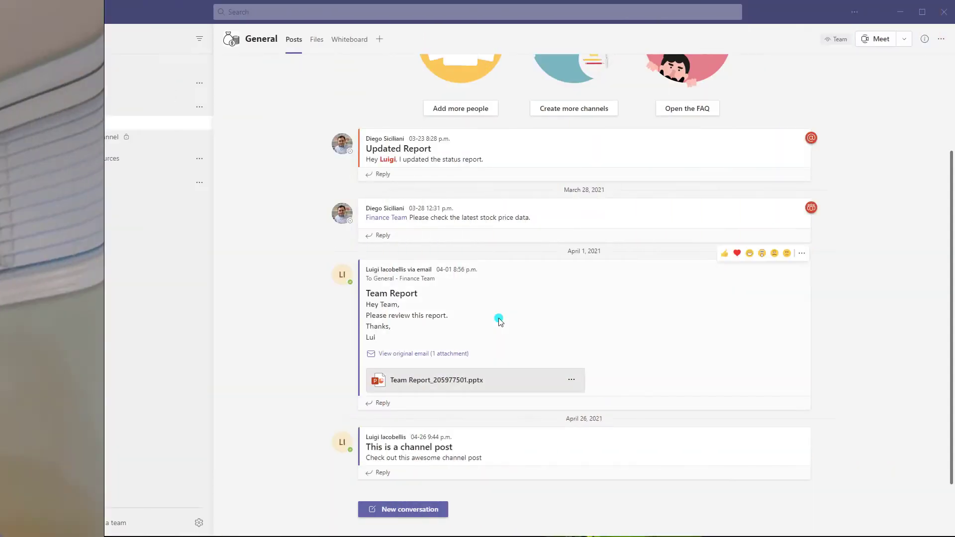
Open the Add a tab app gallery for the Finance General channel.
left_click(16, 95)
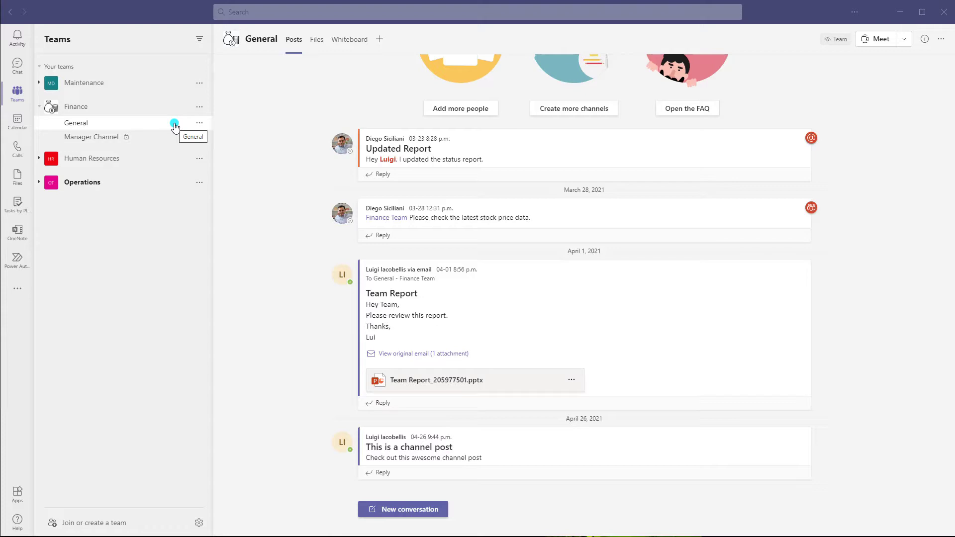
mouse_move(382, 39)
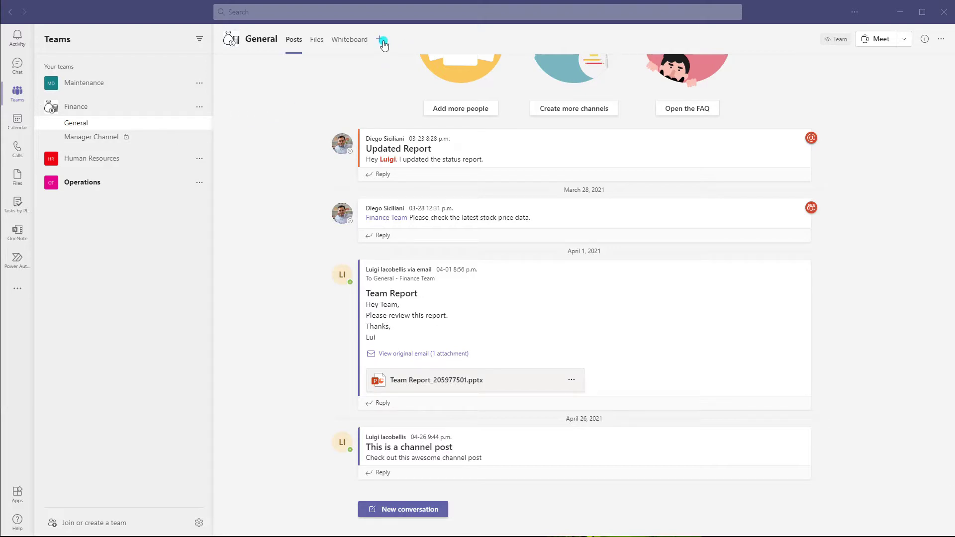
mouse_move(381, 40)
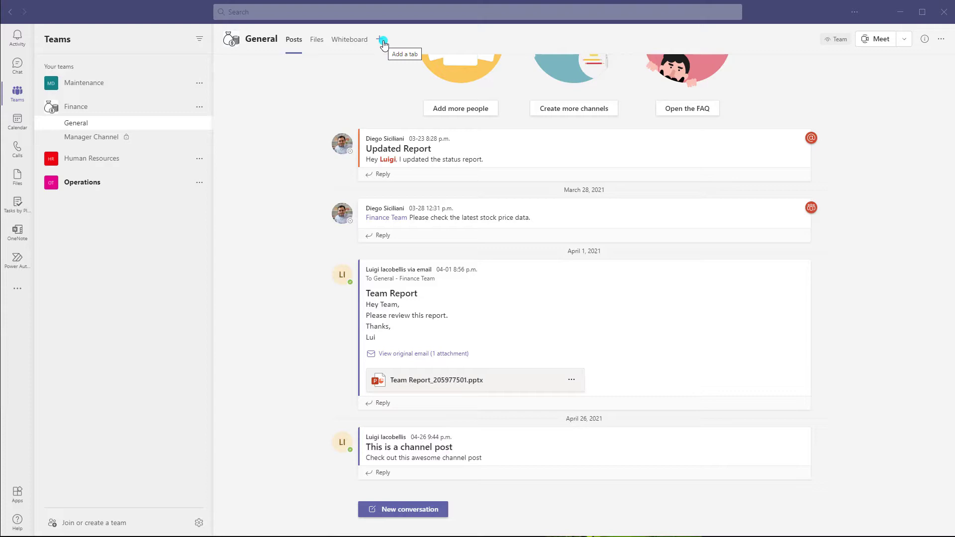
mouse_move(382, 39)
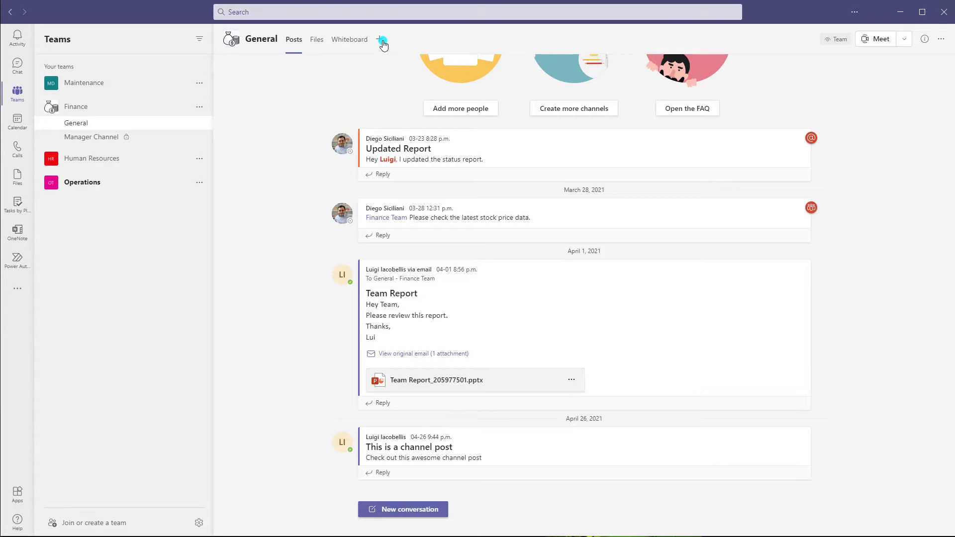
left_click(382, 39)
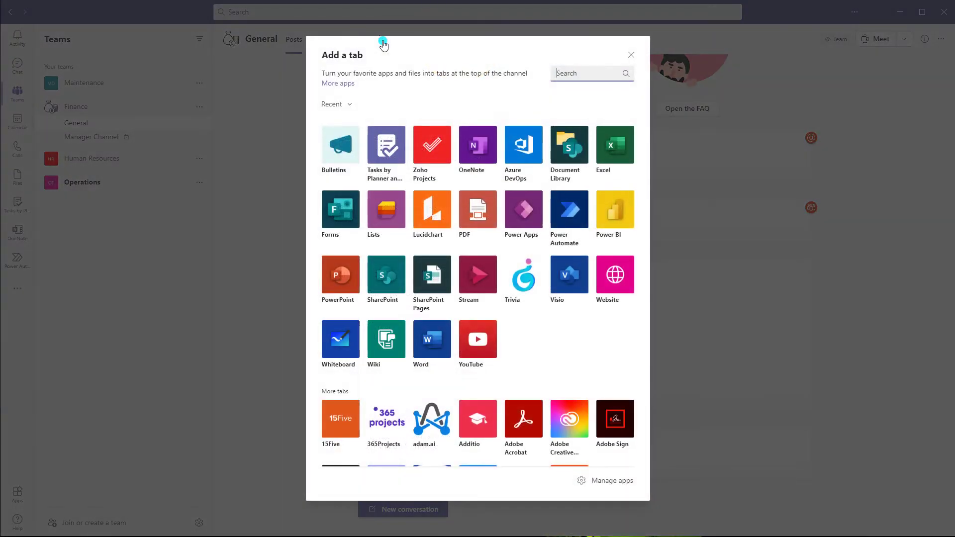
mouse_move(378, 74)
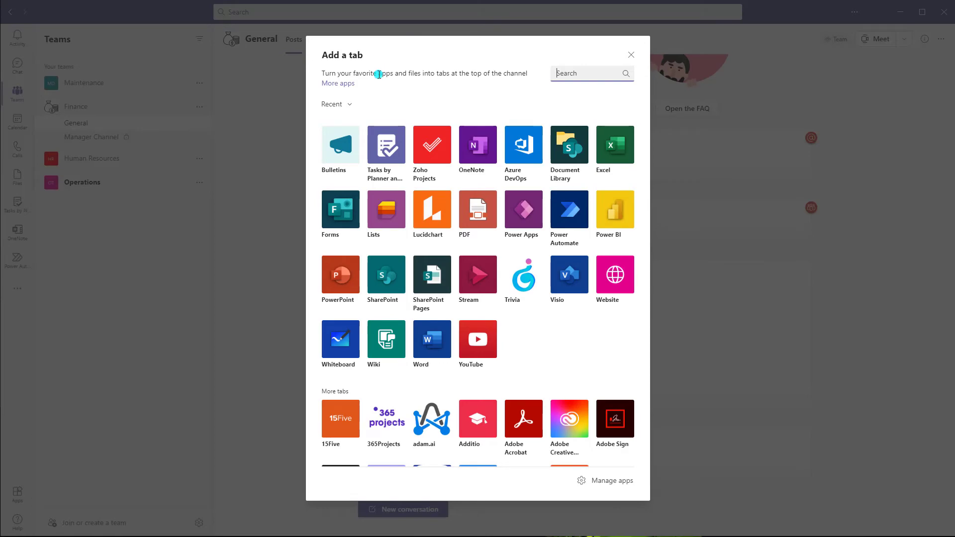
Open the Forms tab setup, then close it without adding a tab.
left_click(630, 55)
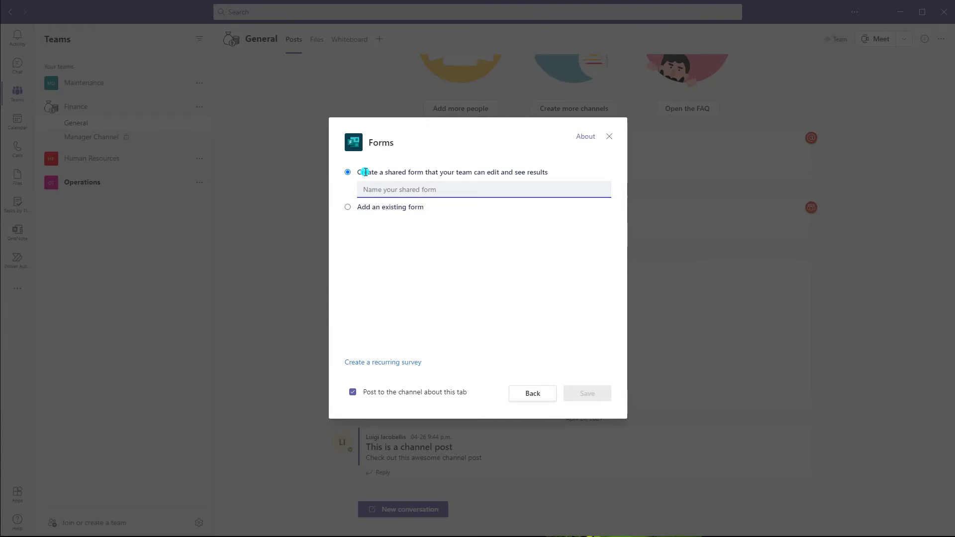
mouse_move(469, 175)
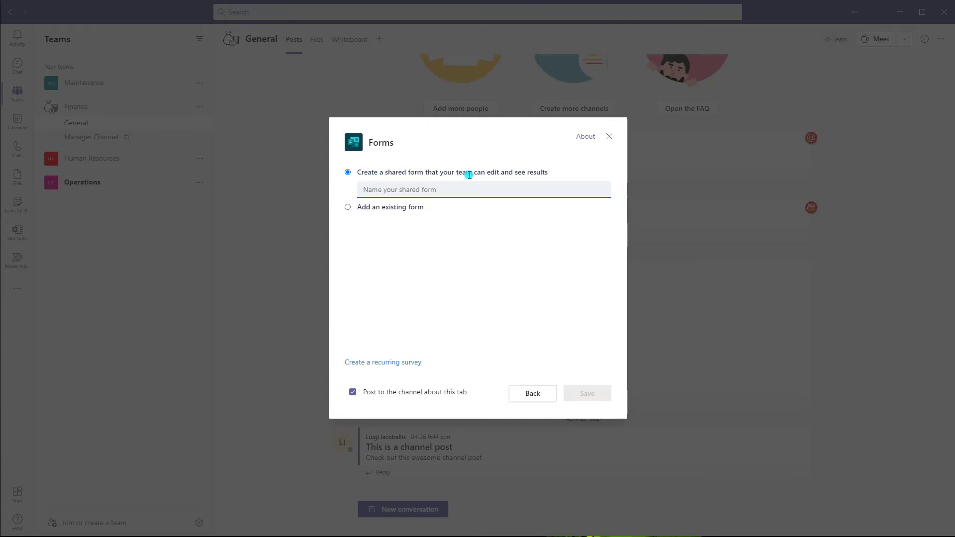
mouse_move(529, 173)
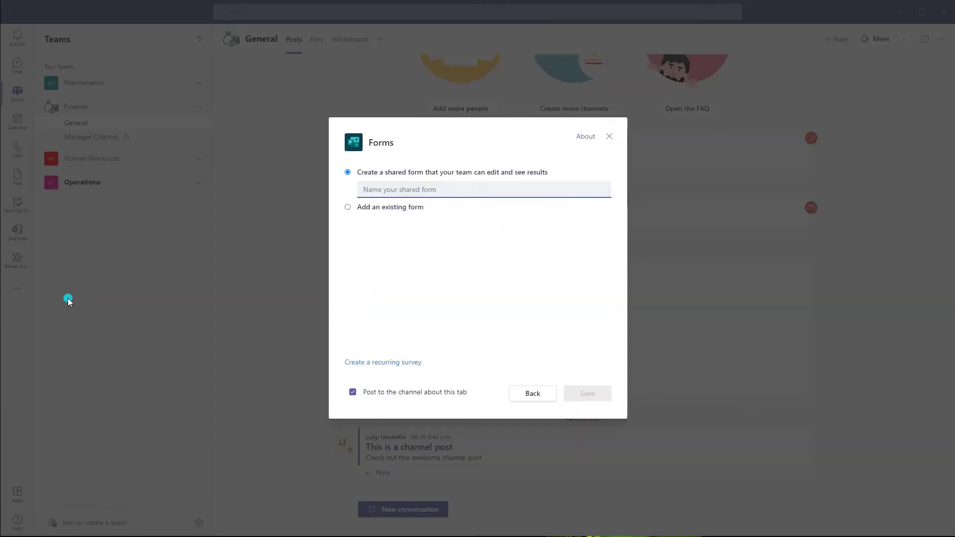
left_click(608, 136)
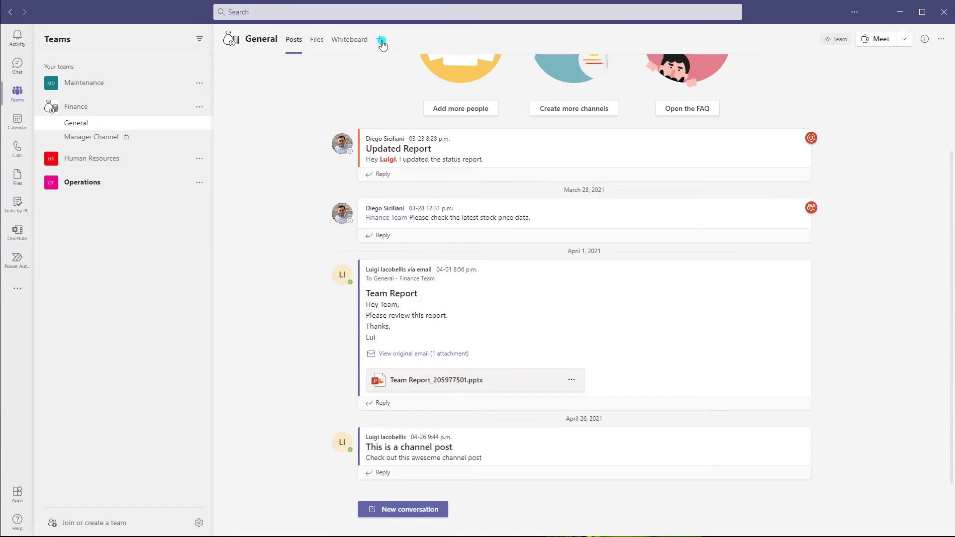
Reopen the Forms tab setup and choose 'Add an existing form'.
left_click(381, 41)
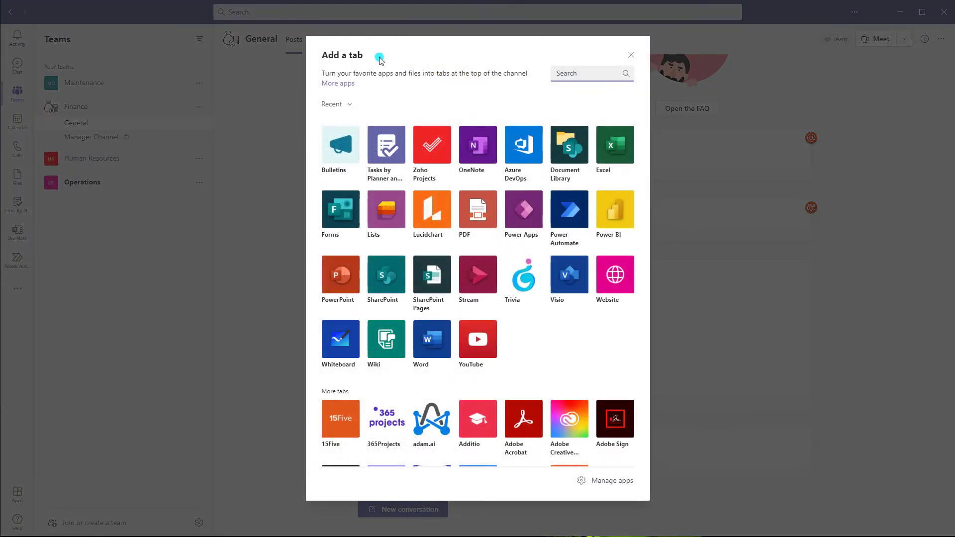
left_click(341, 209)
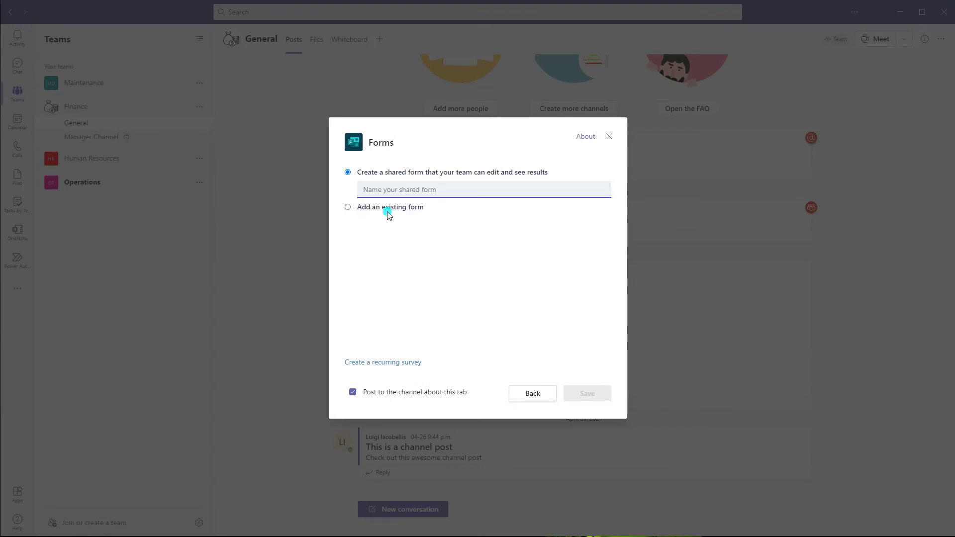
left_click(348, 207)
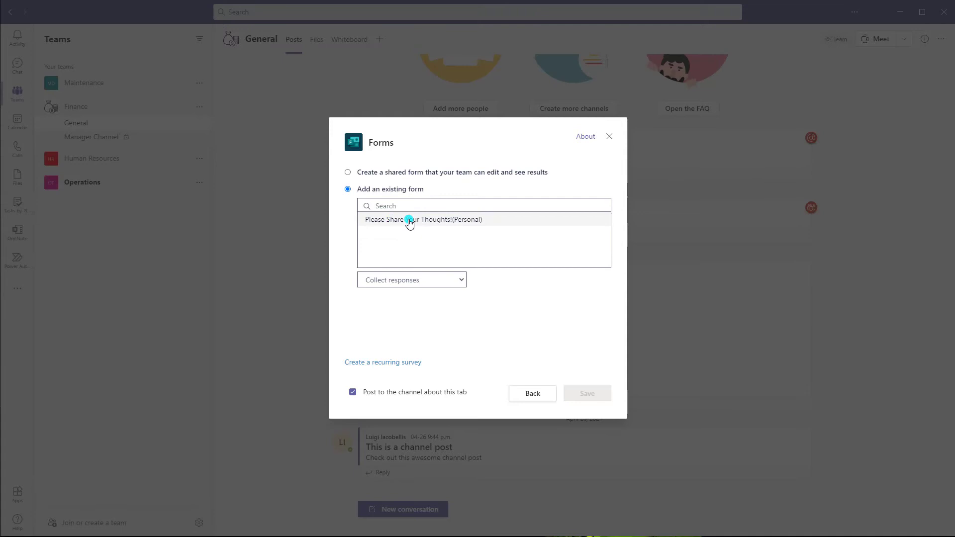
mouse_move(435, 224)
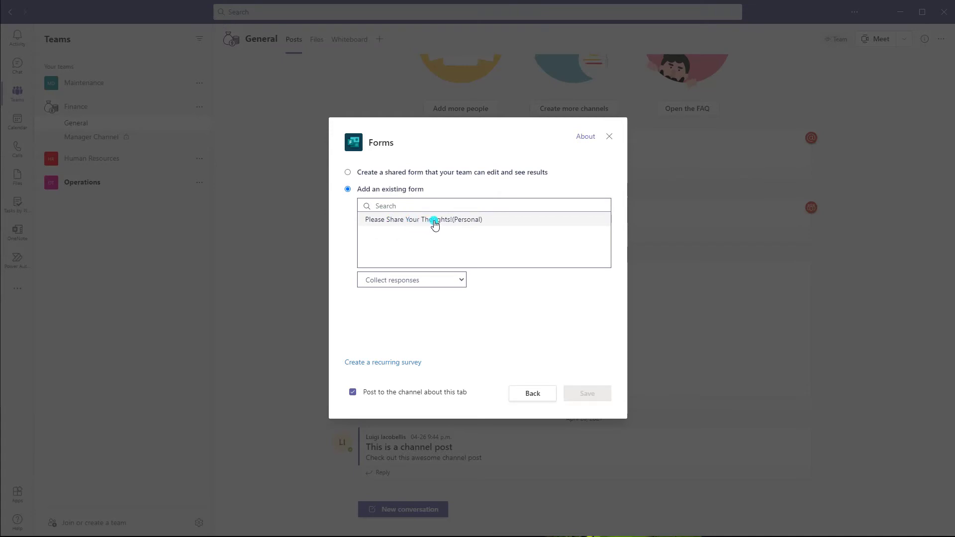
mouse_move(393, 227)
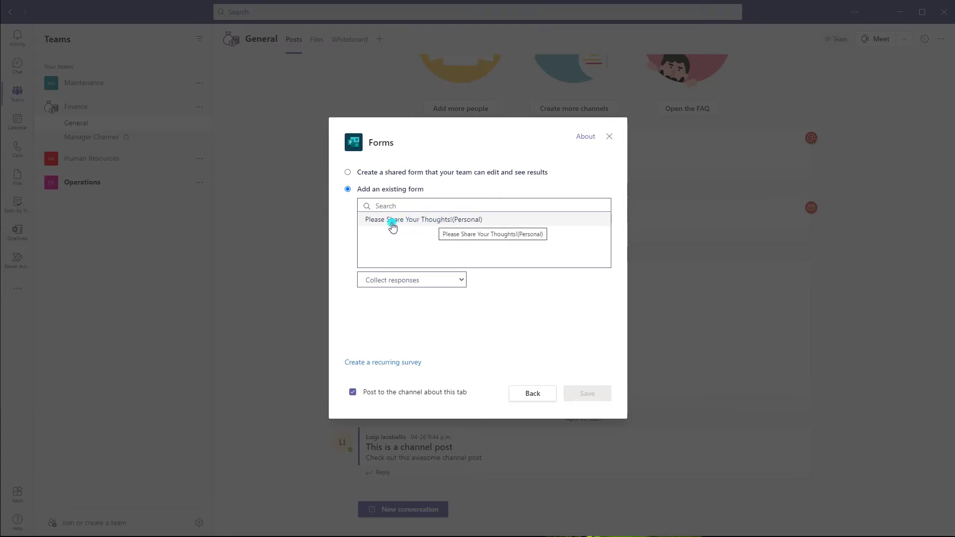
mouse_move(478, 228)
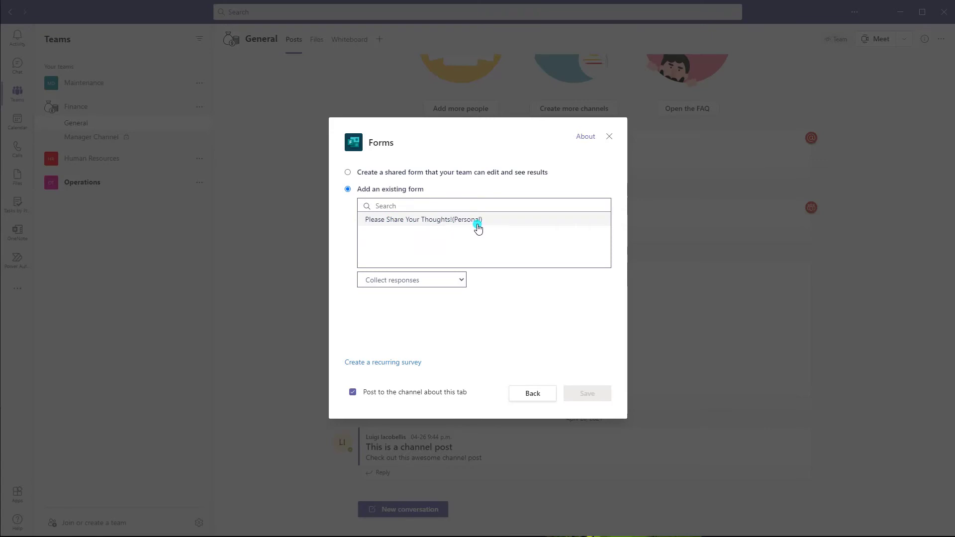
mouse_move(478, 220)
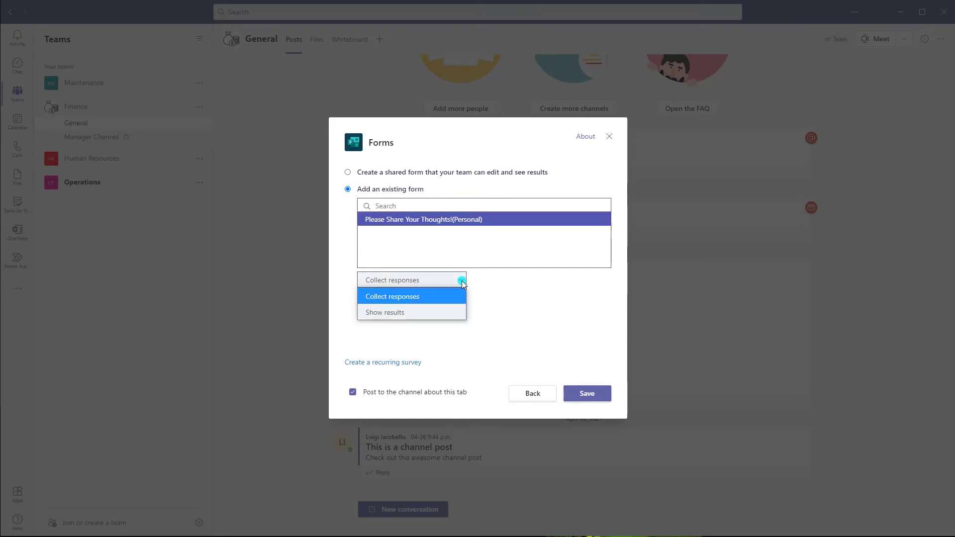
mouse_move(422, 304)
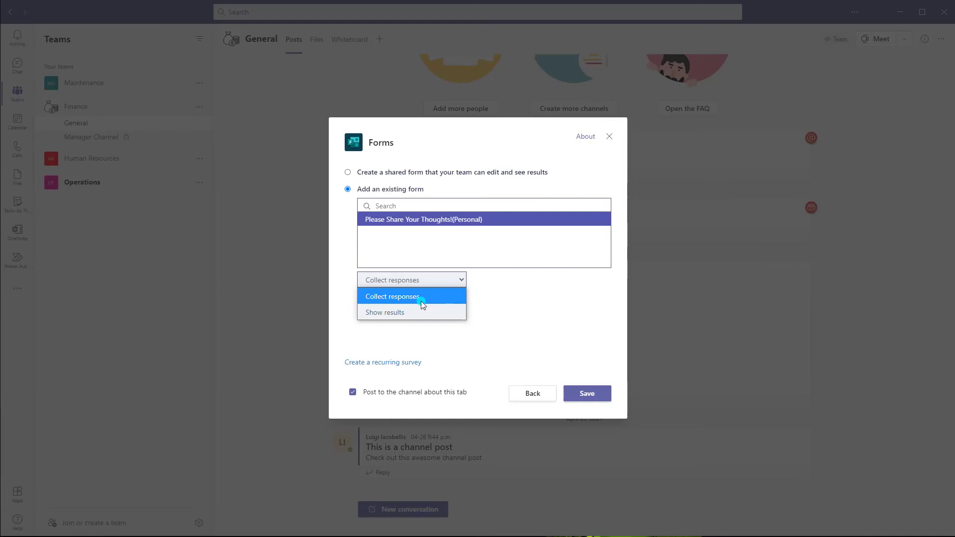
mouse_move(440, 221)
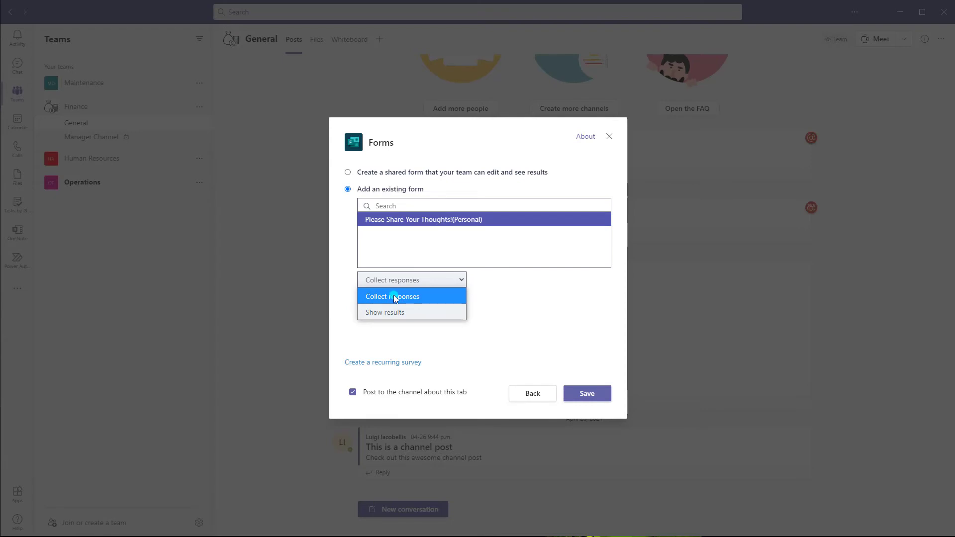
mouse_move(440, 303)
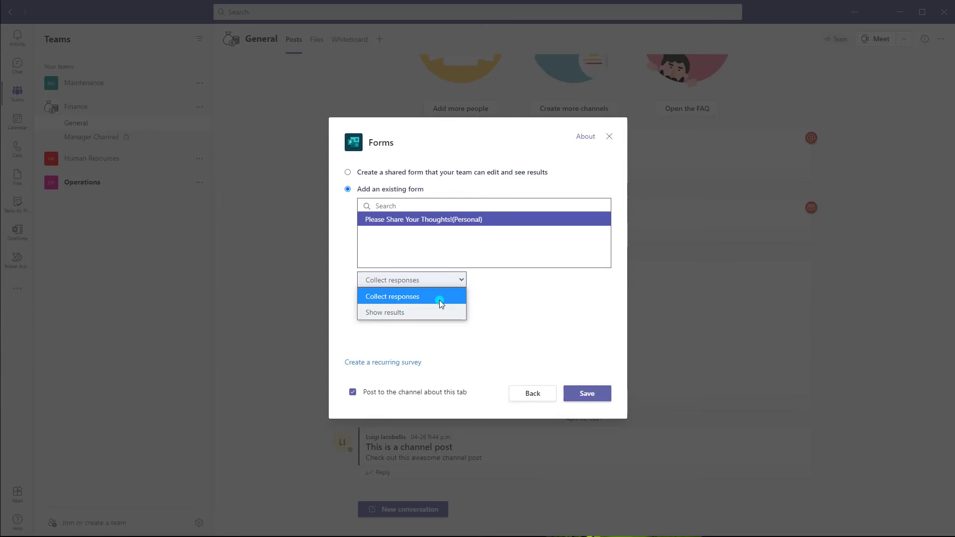
mouse_move(431, 312)
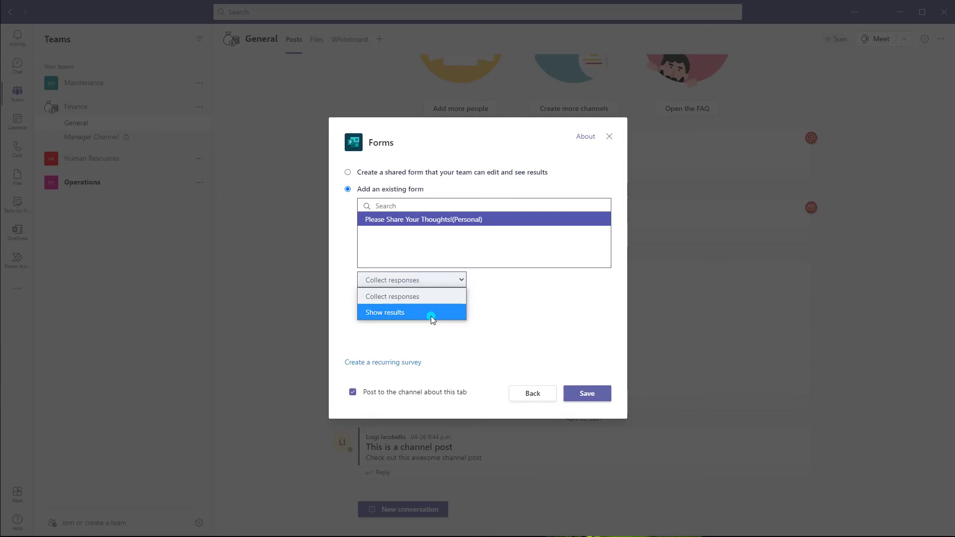
Set the Please Share Your Thoughts! form tab to show results.
left_click(385, 312)
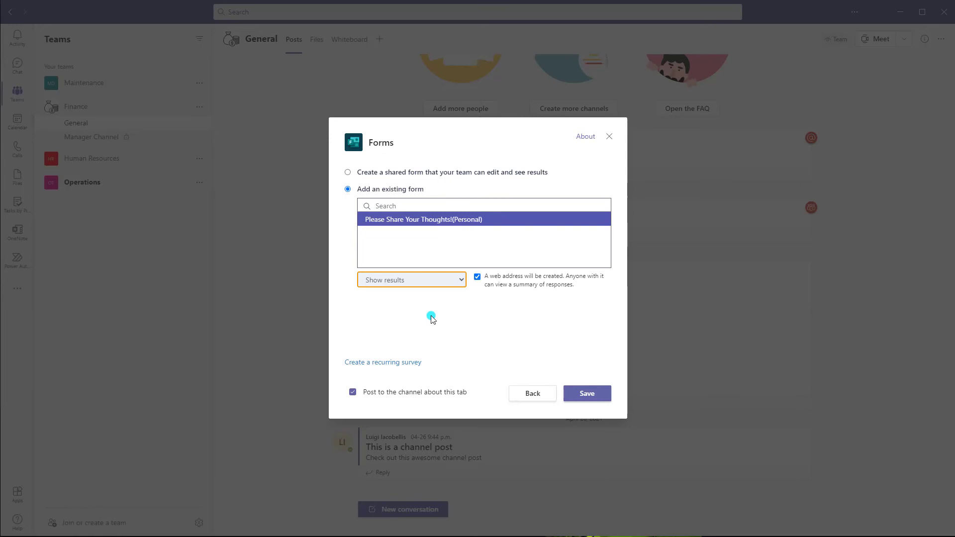
mouse_move(363, 162)
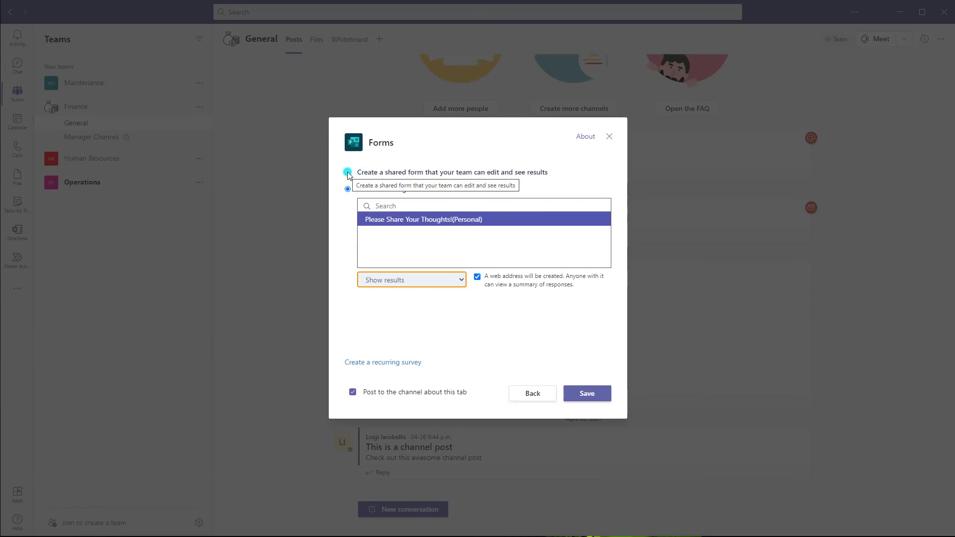
Switch the Forms setup to 'Create a shared form', clearing the picked form.
left_click(347, 172)
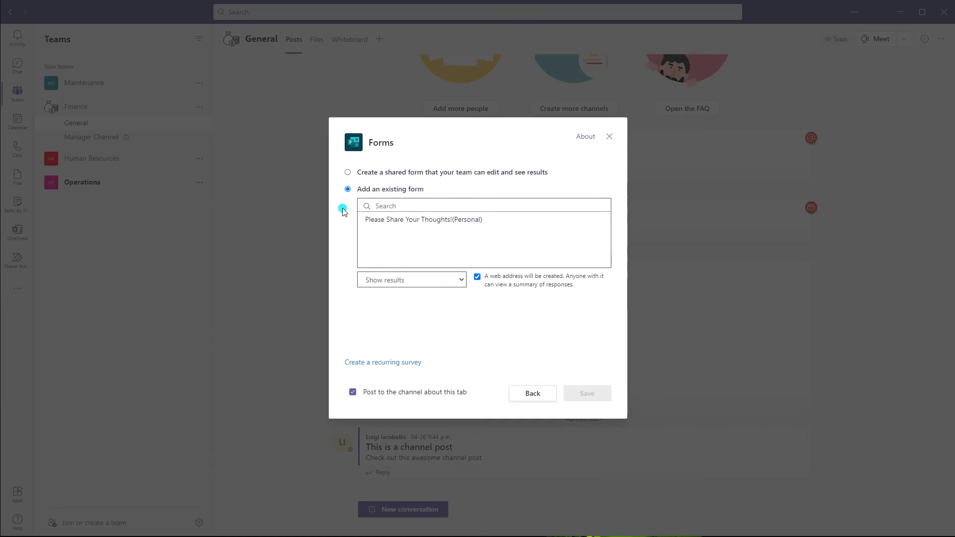
Add a Please Share Your Thoughts! tab that collects responses, and save it.
left_click(423, 206)
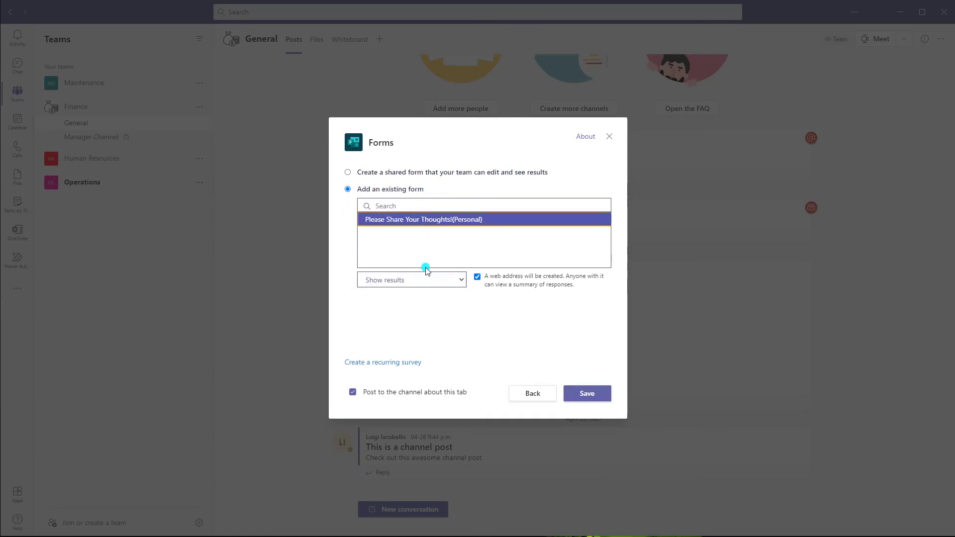
left_click(411, 279)
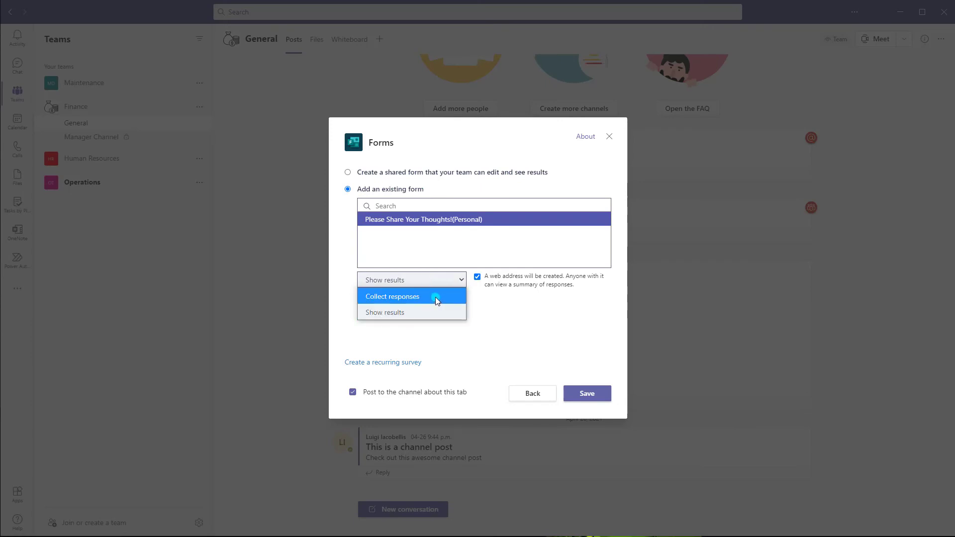
mouse_move(430, 312)
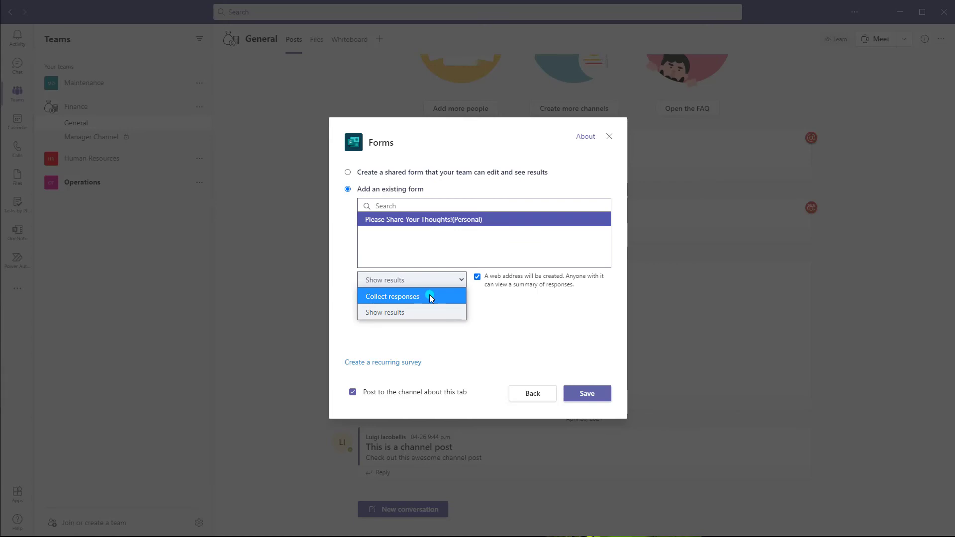
left_click(393, 296)
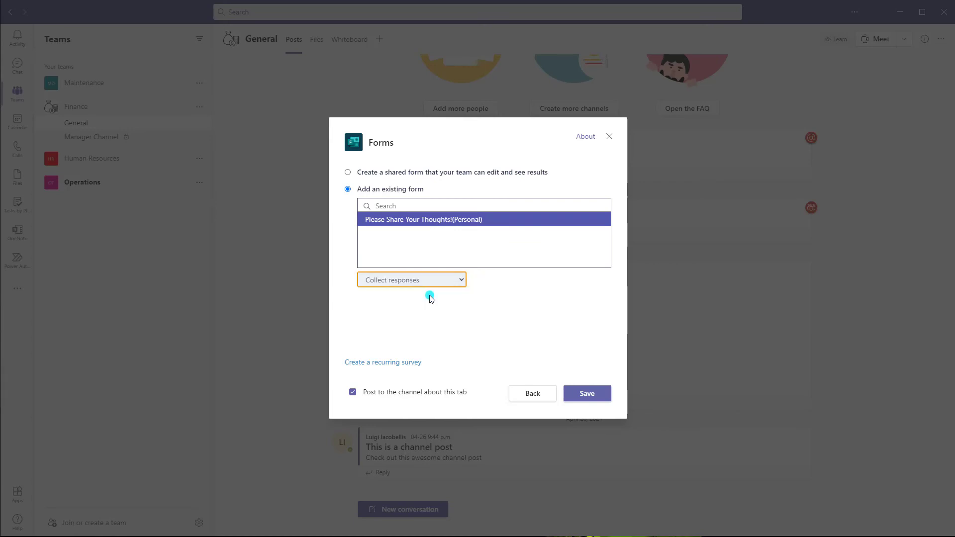
left_click(586, 393)
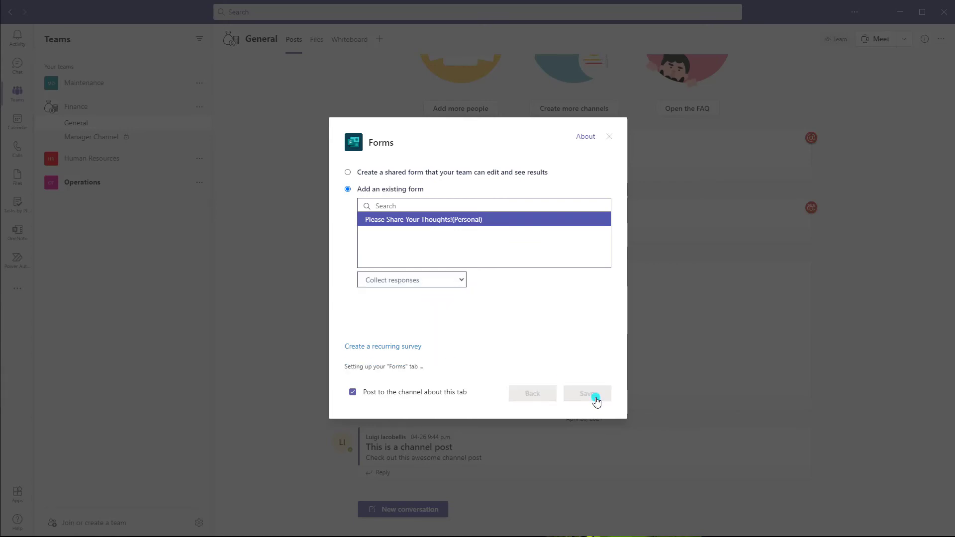
left_click(586, 393)
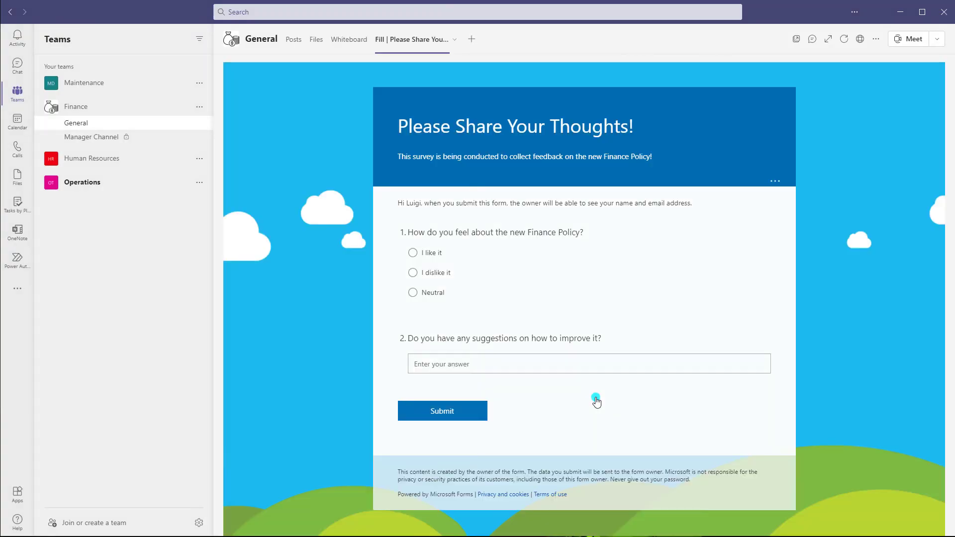
mouse_move(597, 334)
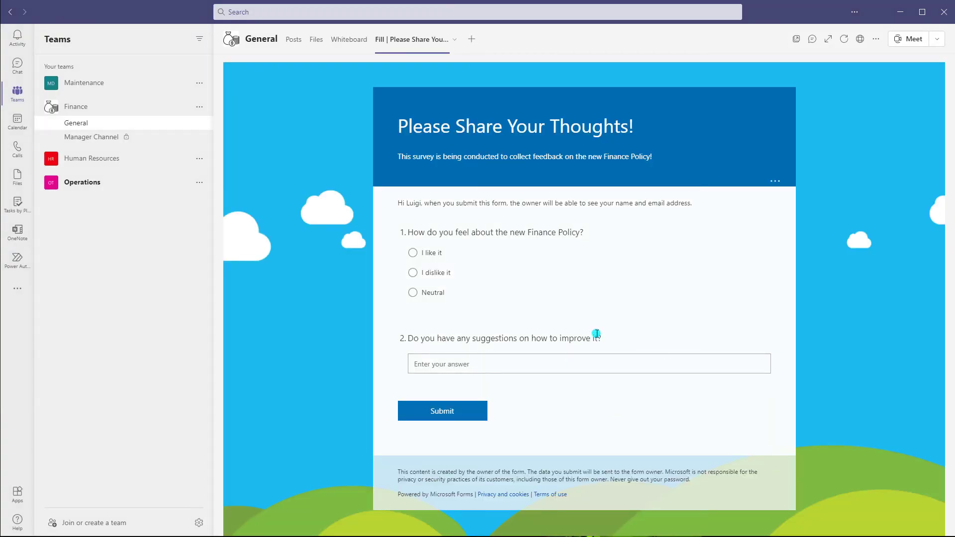
mouse_move(597, 328)
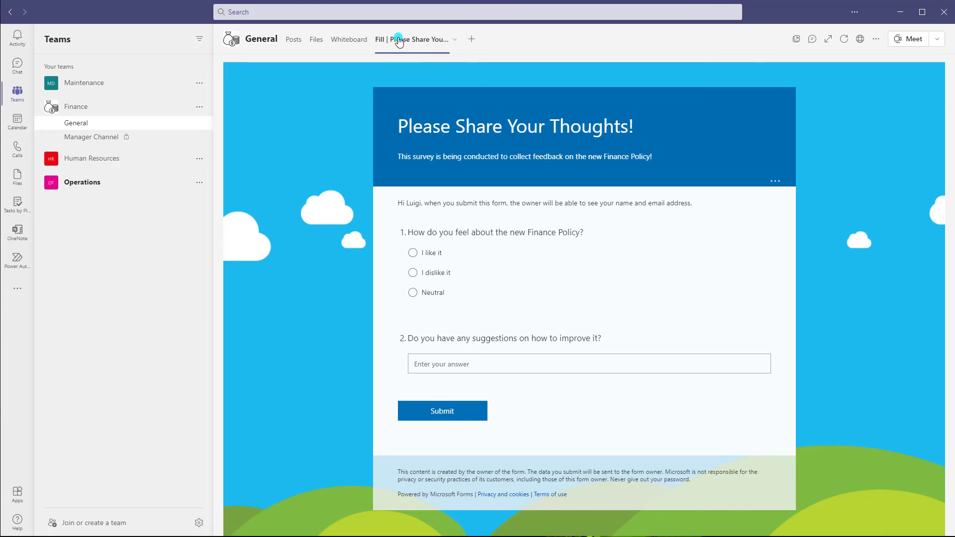
mouse_move(381, 47)
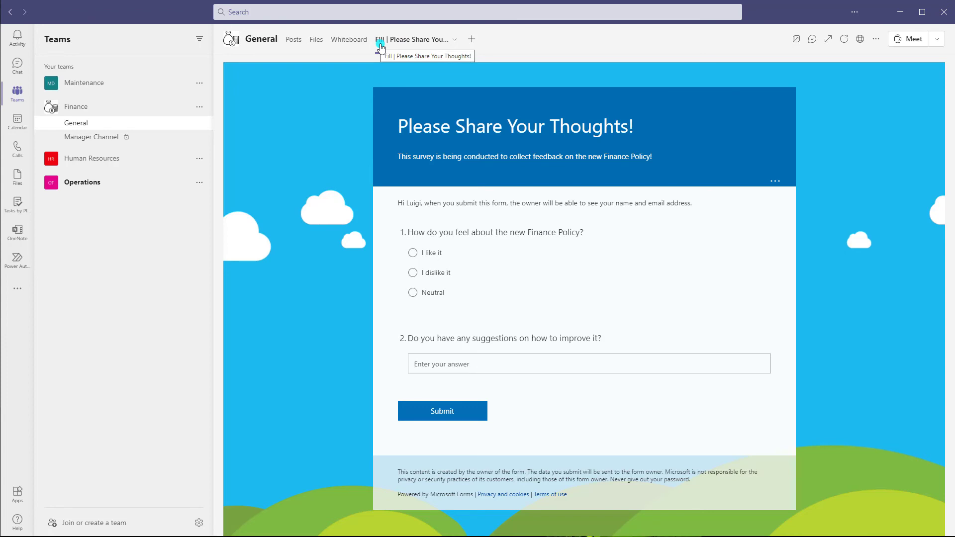
mouse_move(405, 46)
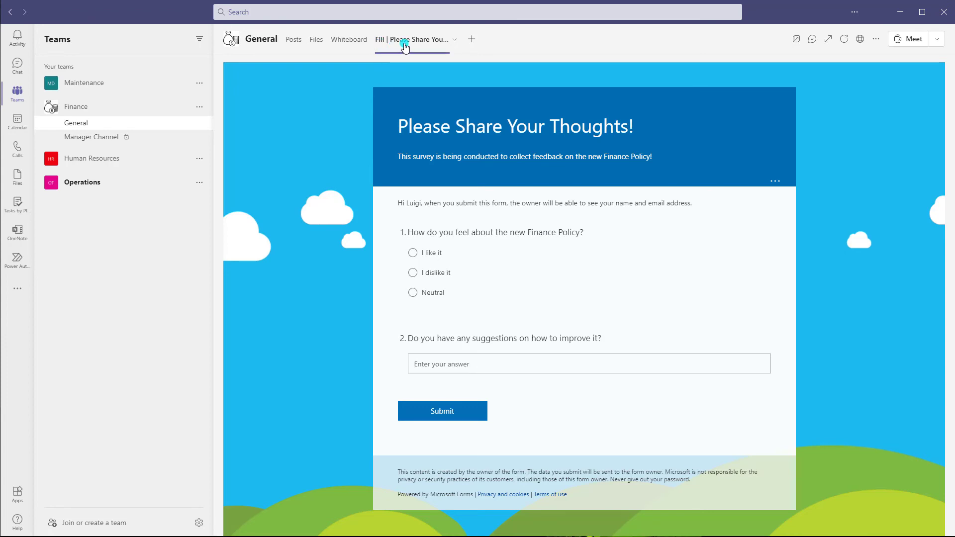
mouse_move(379, 47)
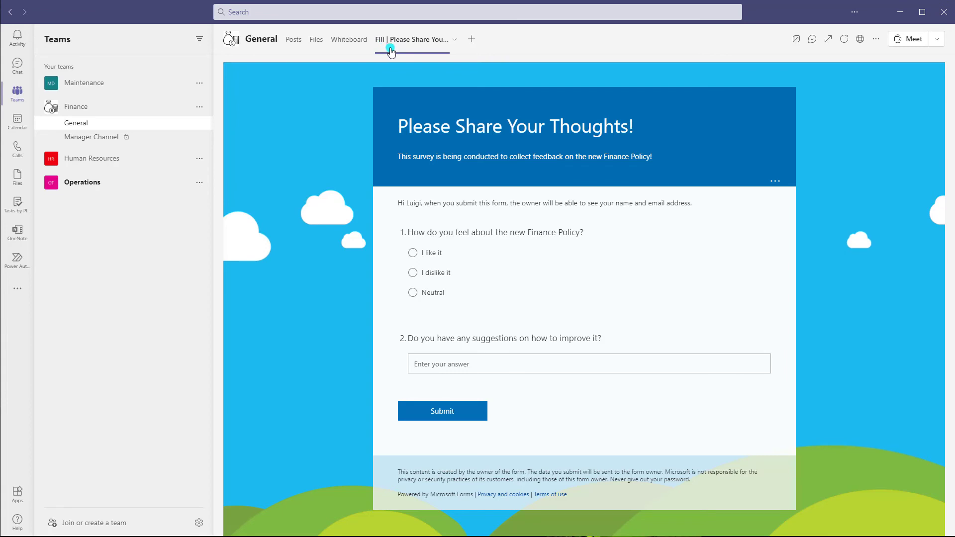
mouse_move(475, 47)
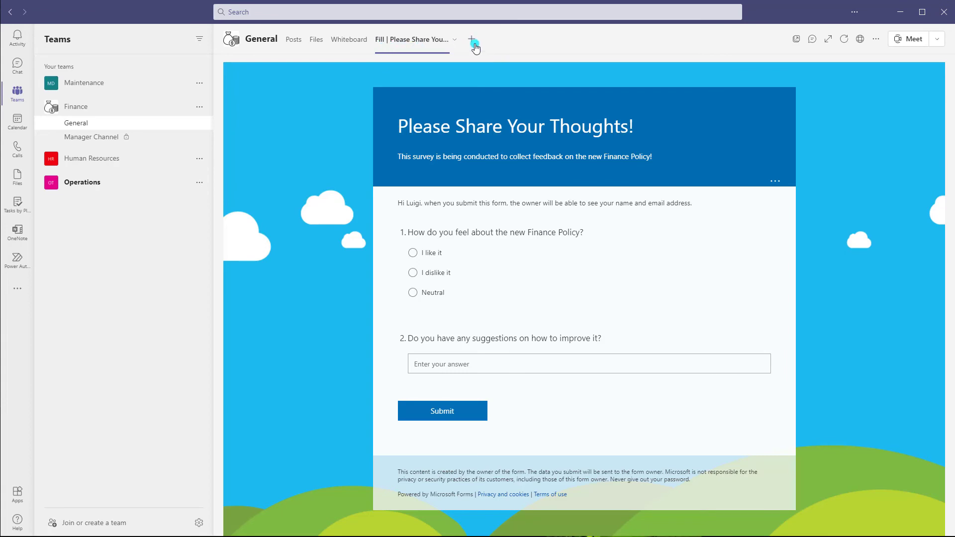
Open the Add a tab app gallery, then close it.
left_click(475, 46)
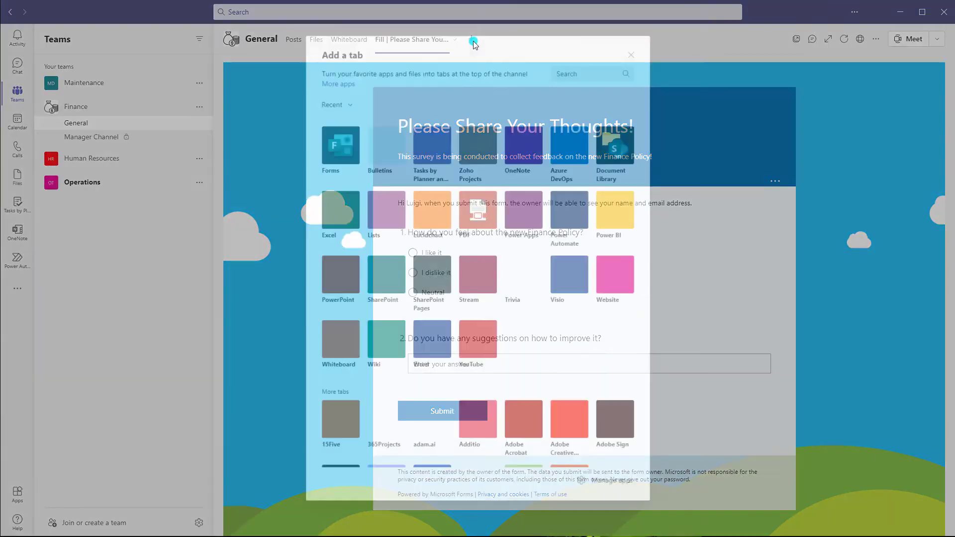
left_click(631, 54)
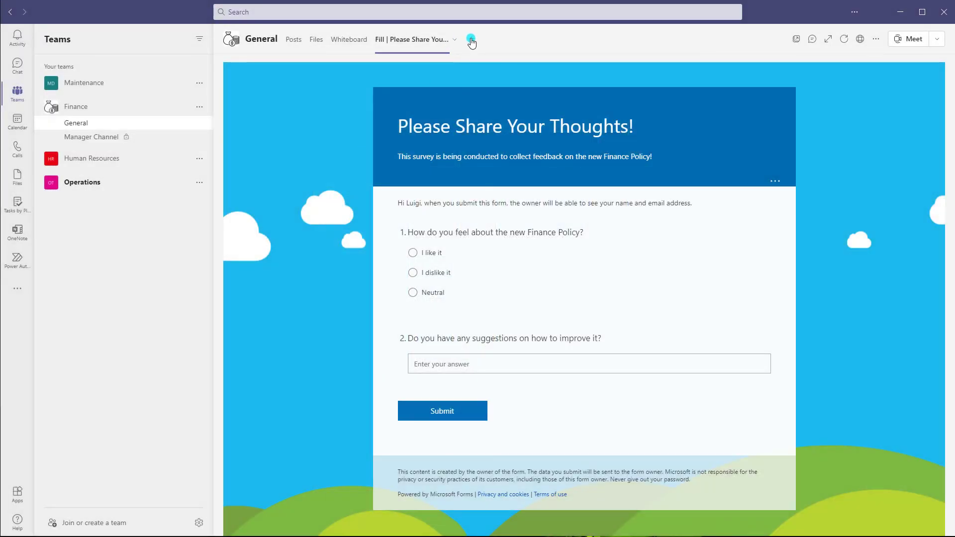
mouse_move(339, 145)
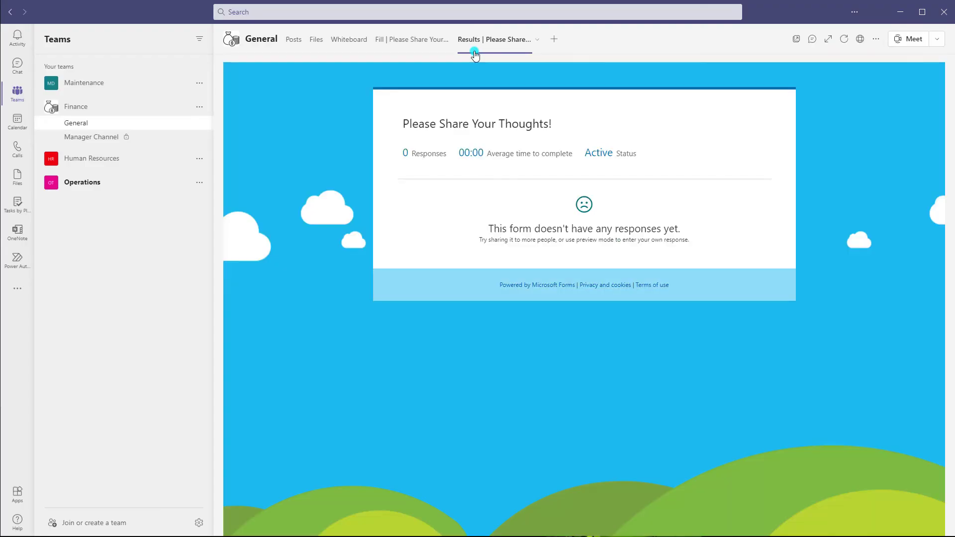
mouse_move(509, 54)
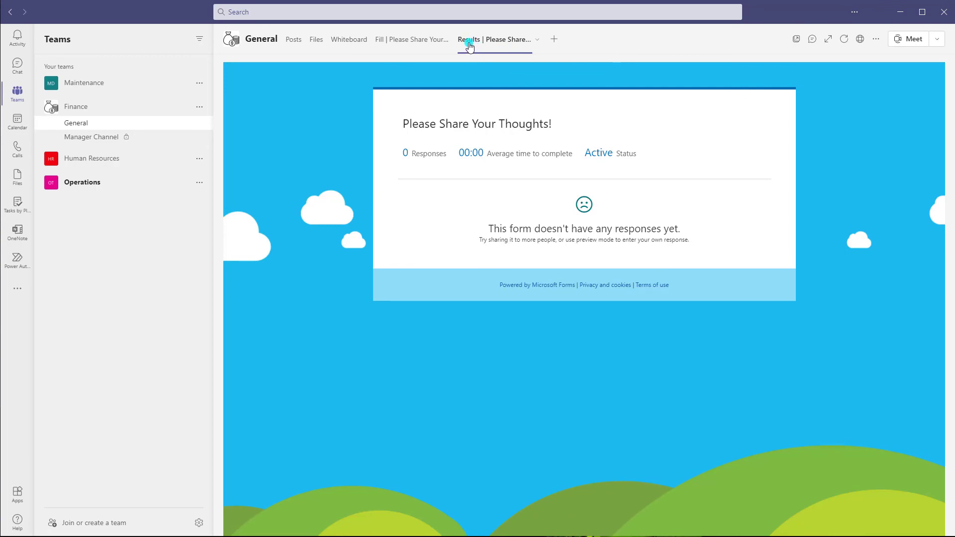
mouse_move(472, 48)
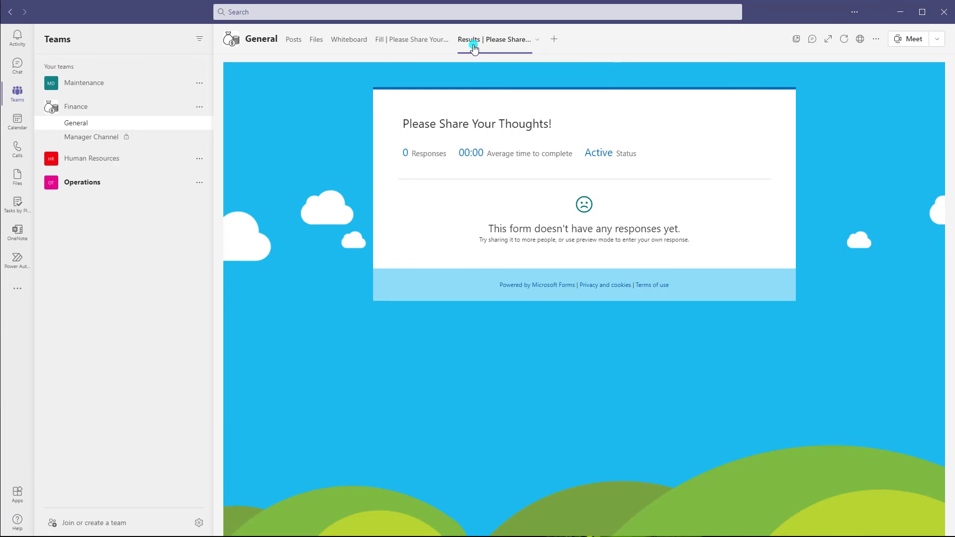